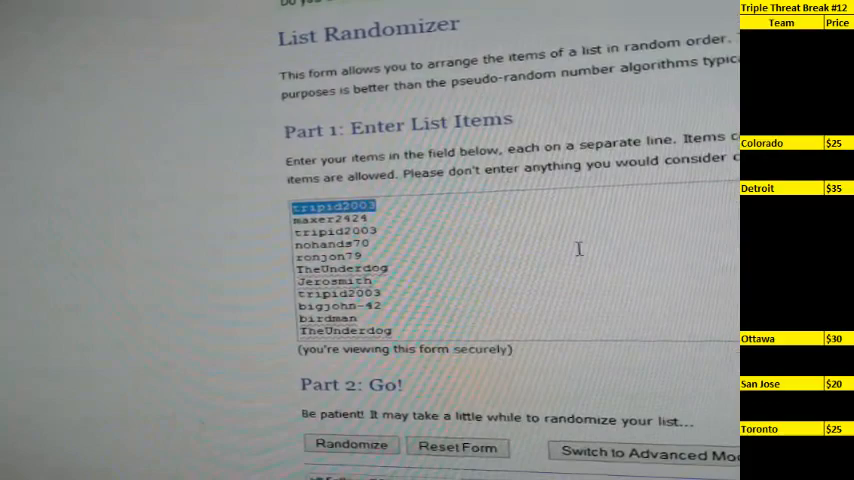
Scroll down past the entered participant names to shuffle the 30-name list.
scroll("down", 3)
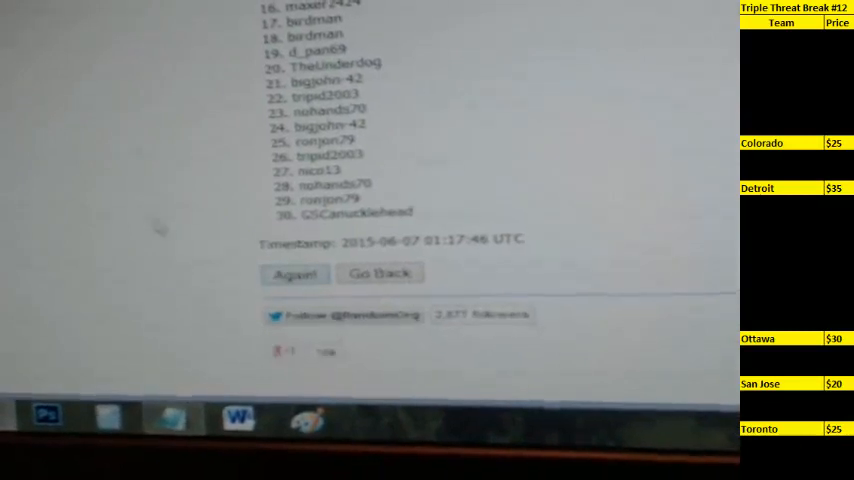
left_click(294, 274)
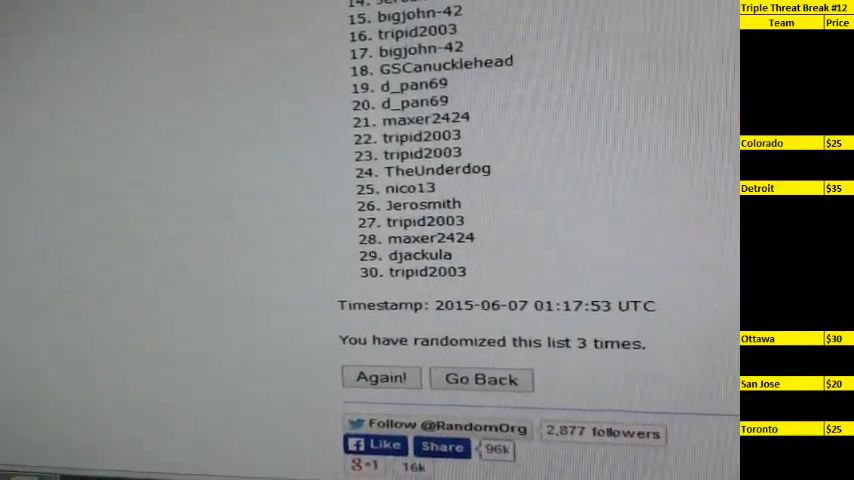
left_click(381, 378)
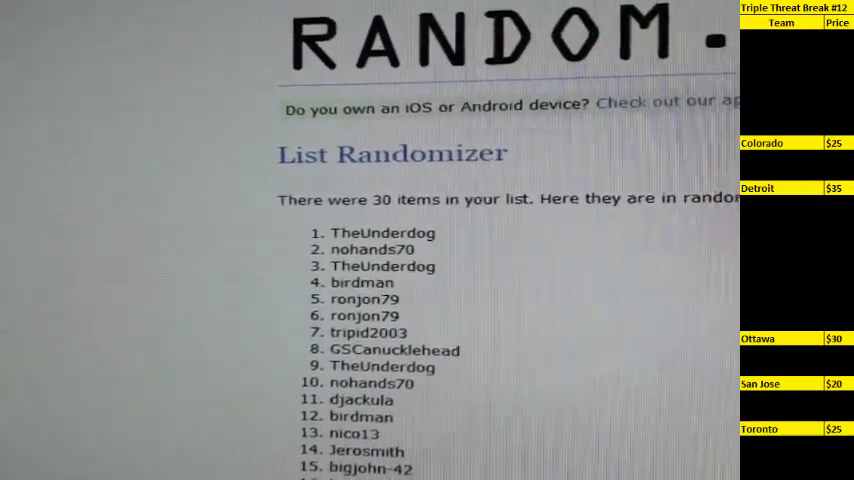
scroll("down", 3)
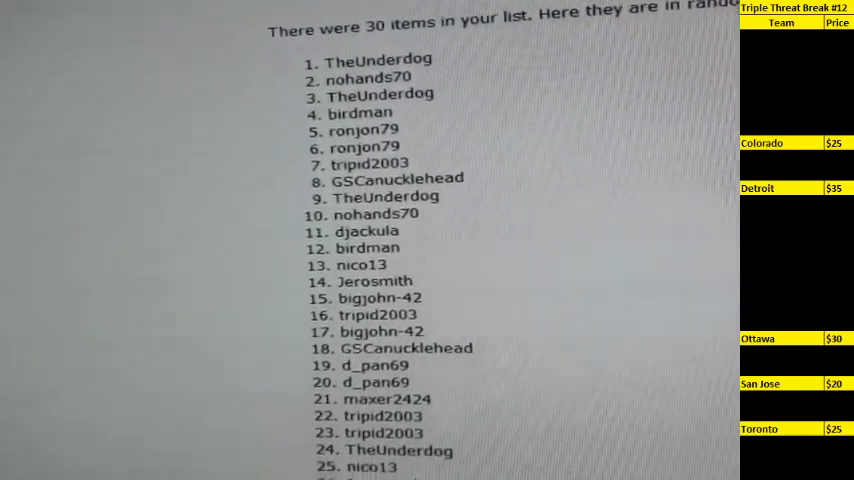
scroll("down", 3)
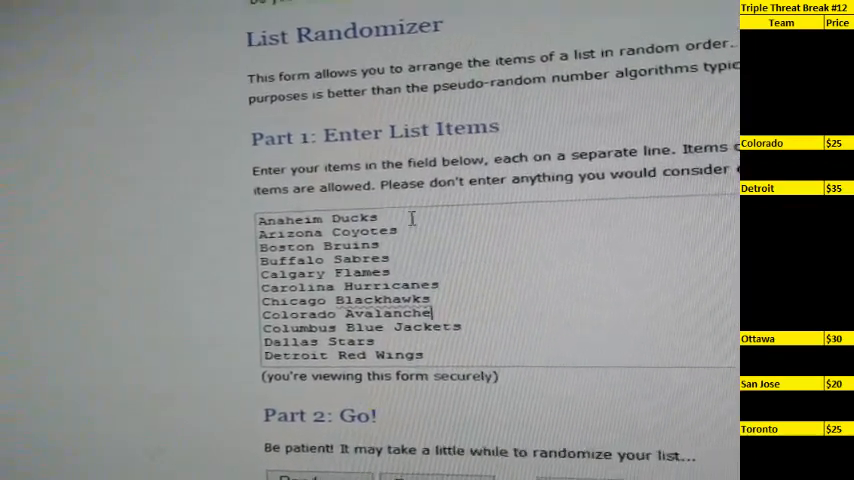
Randomize the 30 NHL team names starting from Anaheim Ducks.
double_click(337, 185)
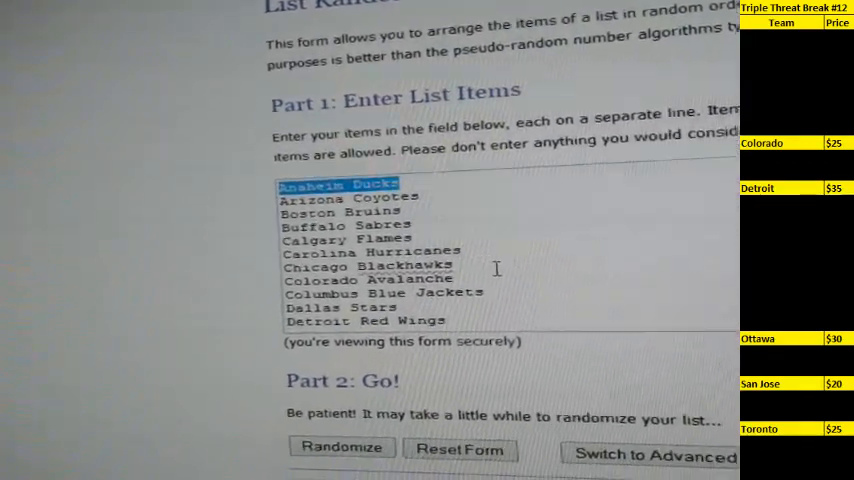
scroll("down", 3)
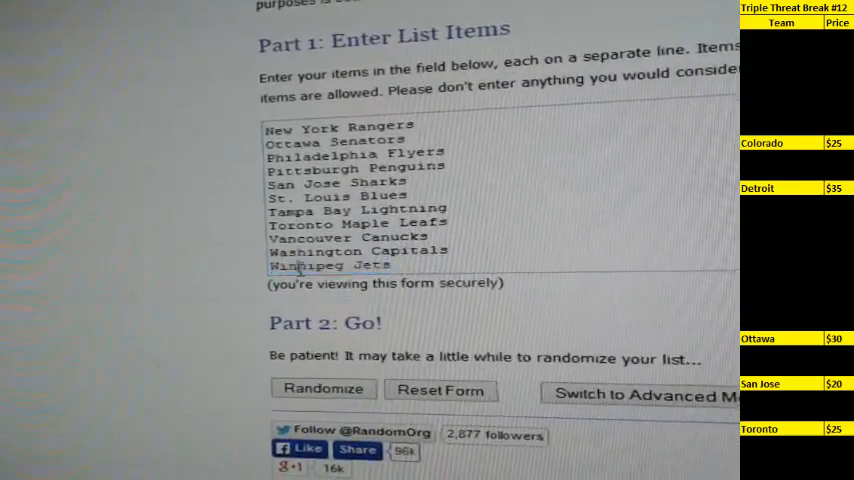
scroll("down", 3)
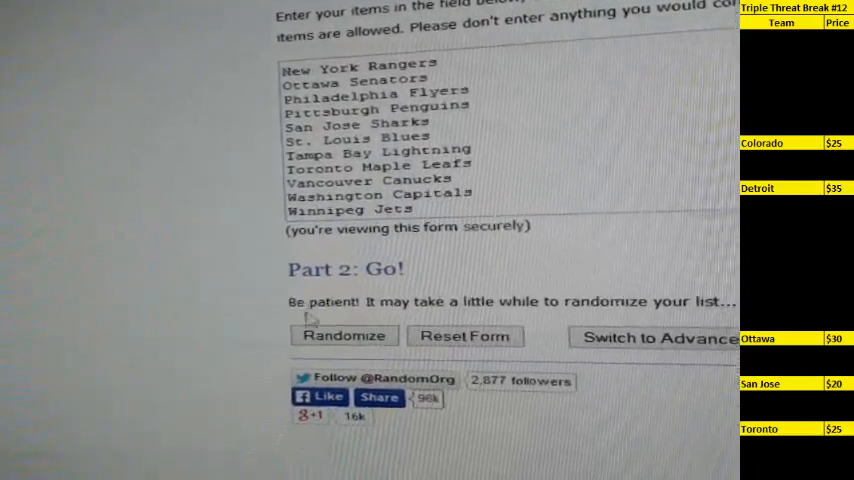
left_click(344, 335)
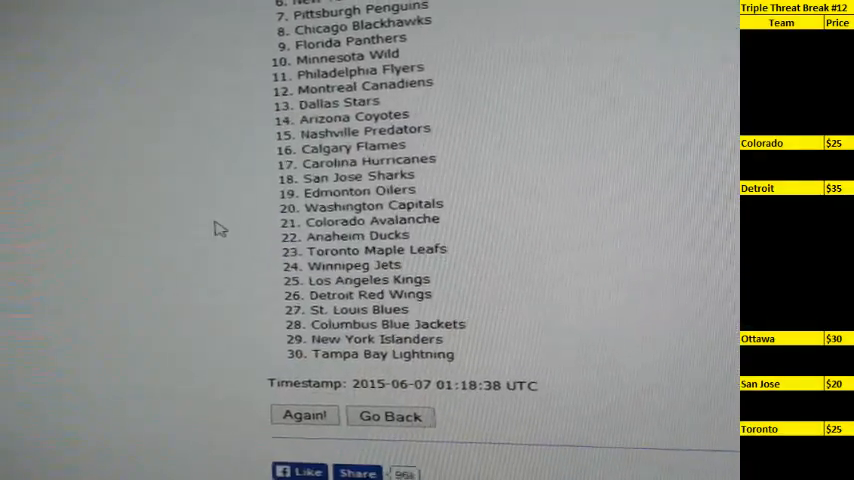
Reshuffle the teams twice until Florida Panthers, San Jose Sharks, Philadelphia Flyers lead.
scroll("down", 3)
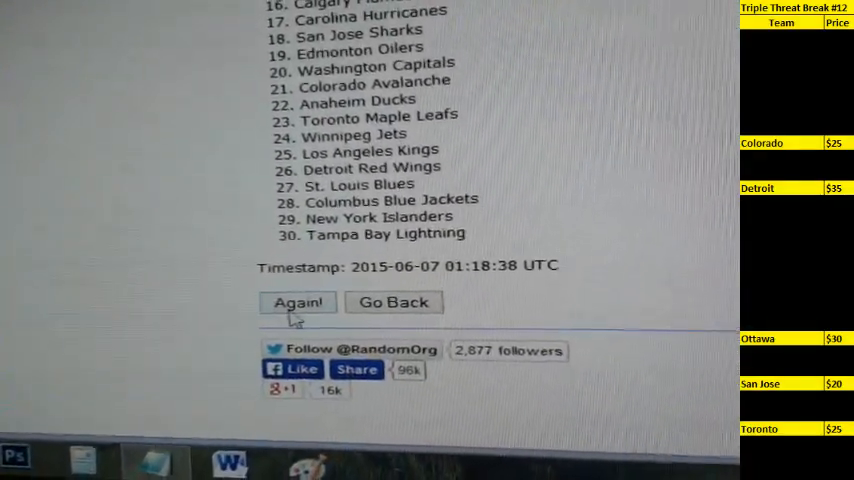
left_click(297, 302)
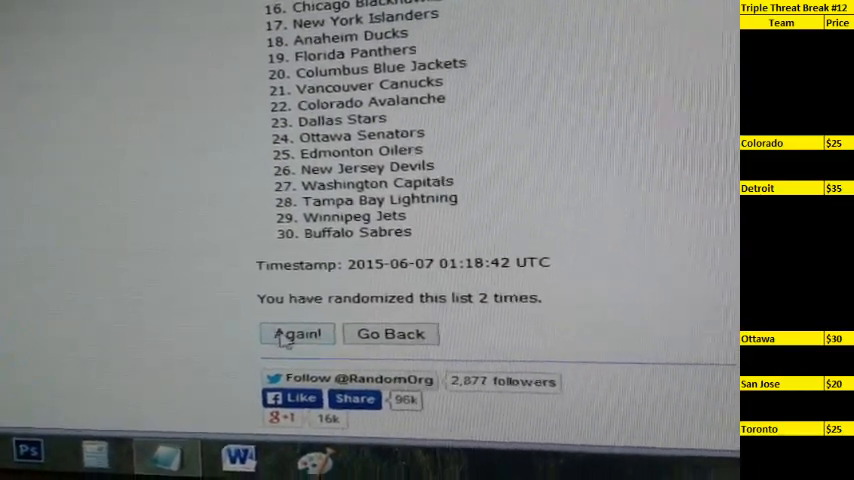
left_click(297, 333)
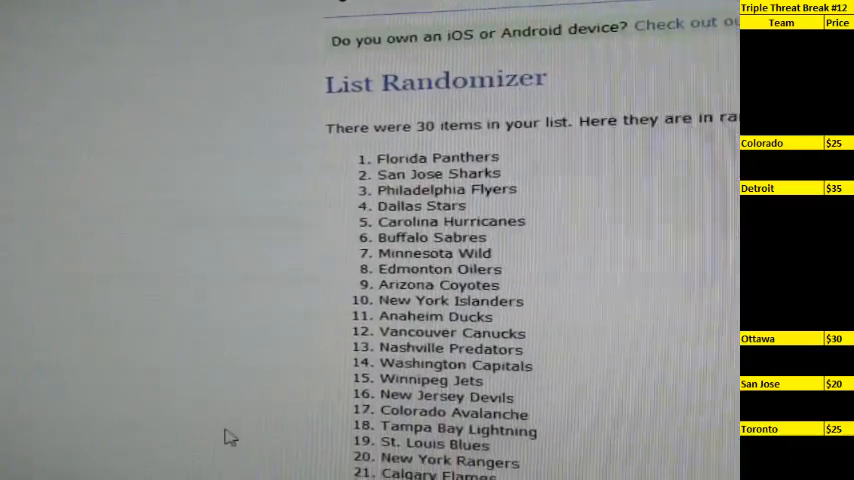
scroll("down", 3)
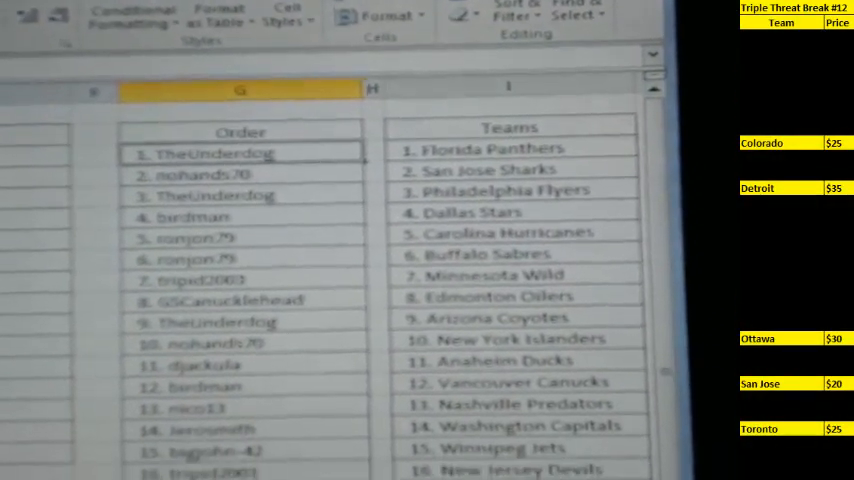
scroll("down", 3)
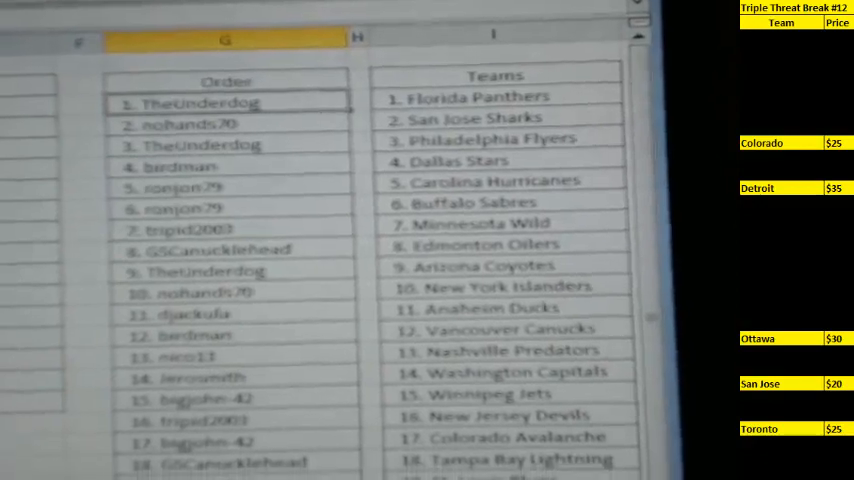
scroll("down", 3)
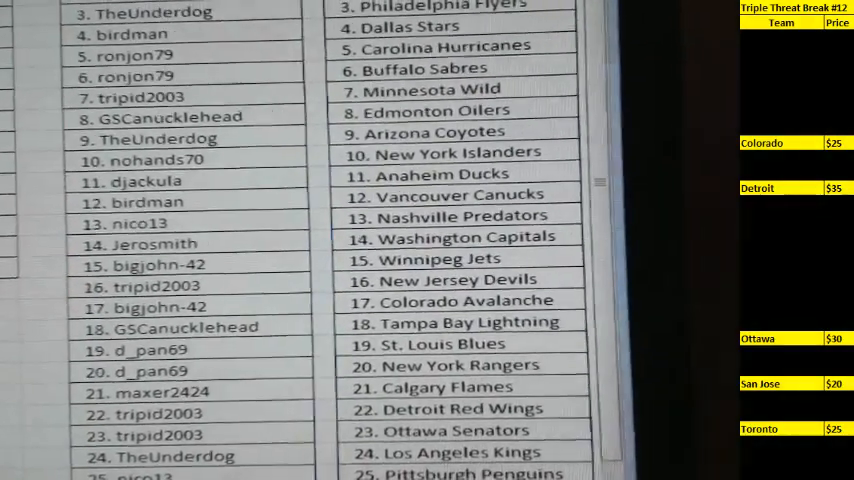
scroll("down", 3)
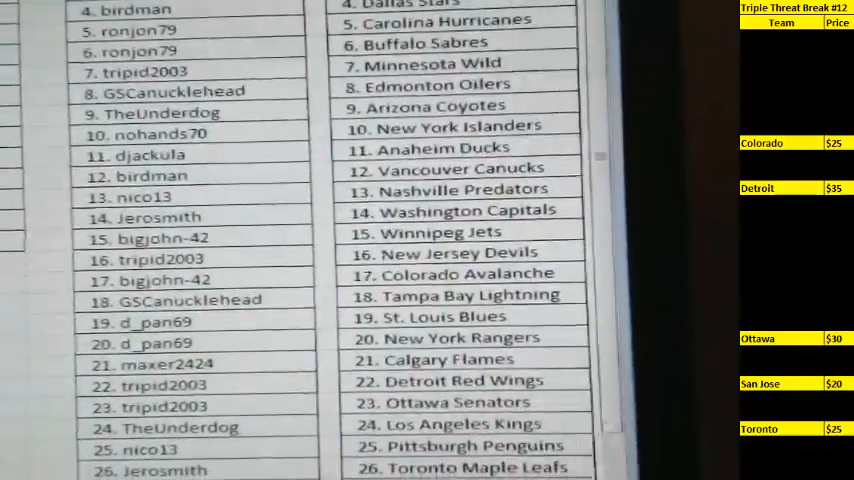
scroll("down", 3)
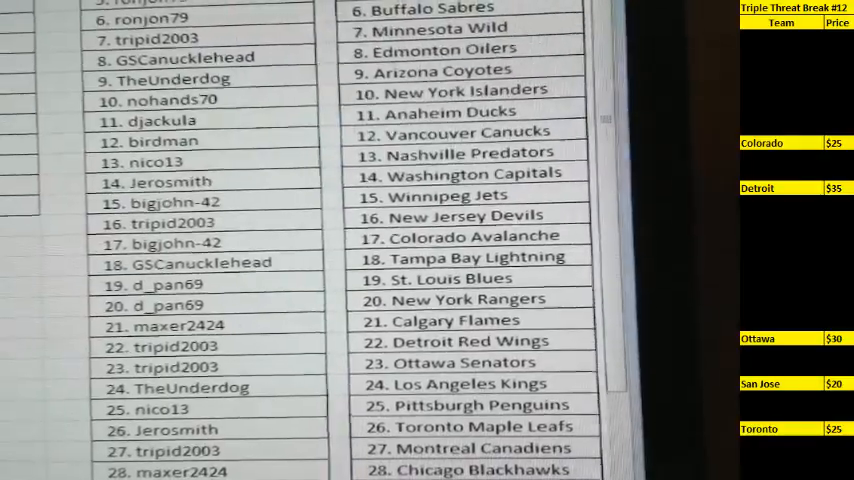
scroll("down", 3)
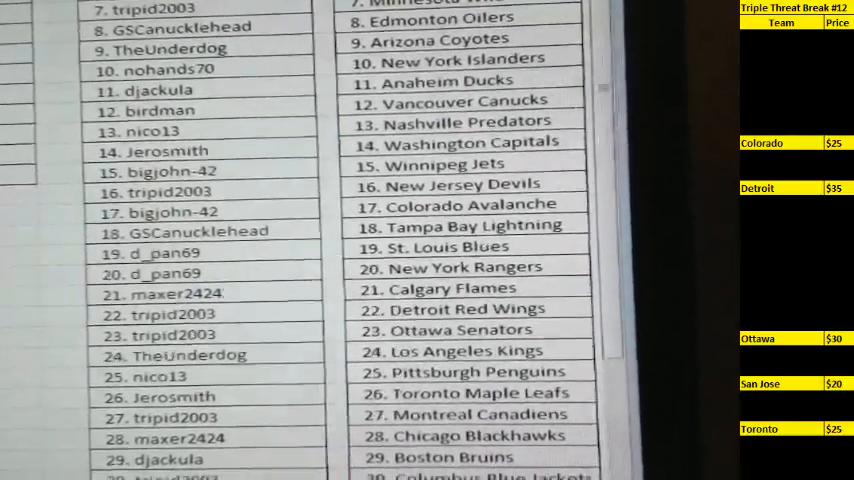
scroll("down", 3)
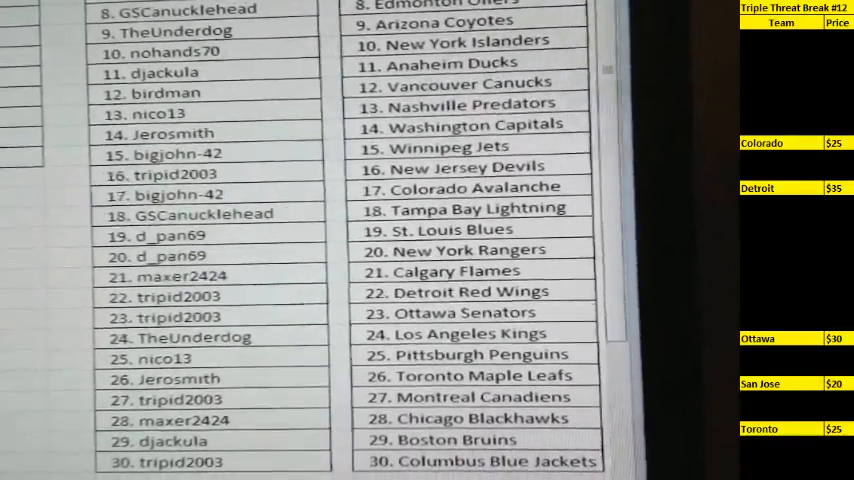
scroll("down", 3)
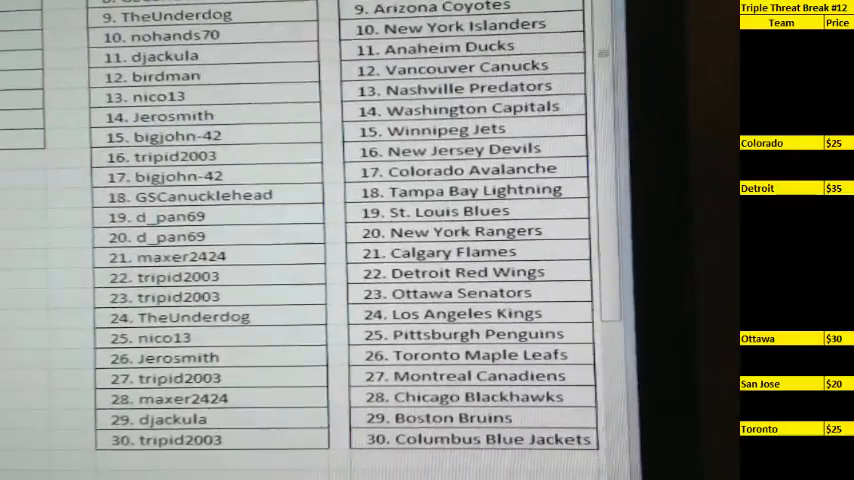
scroll("down", 3)
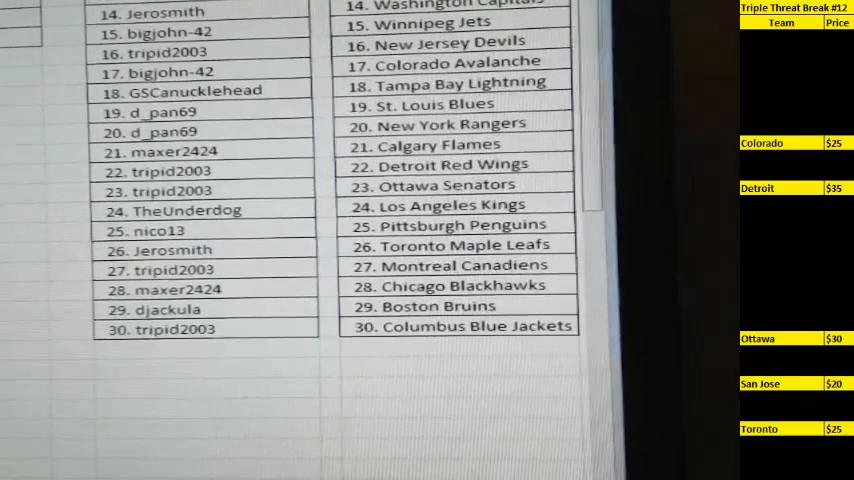
scroll("down", 3)
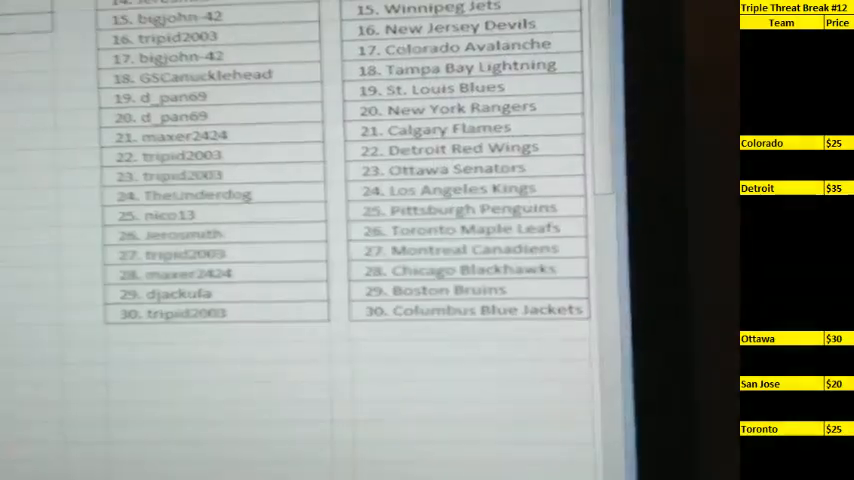